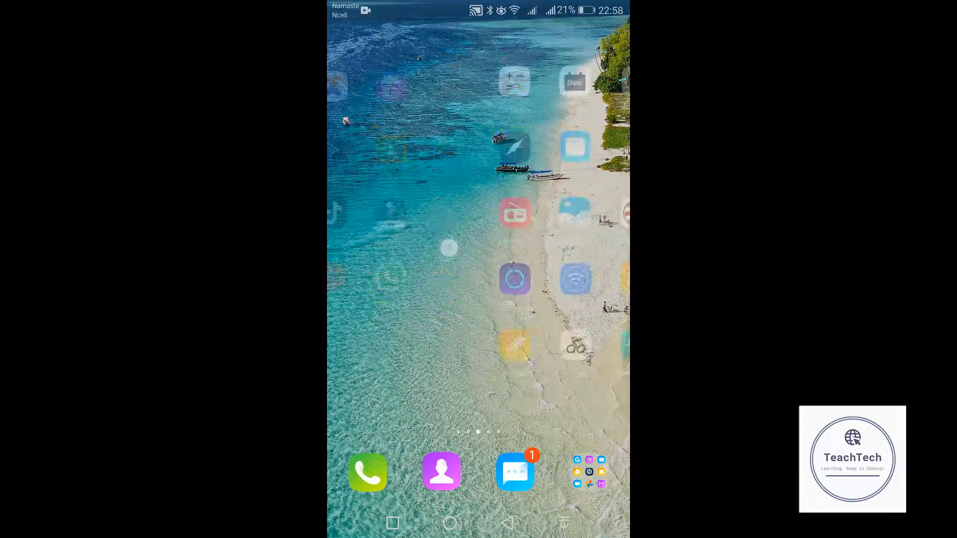
# Step: Swipe to the next home page and launch the Play Store
pyautogui.hscroll(-3)
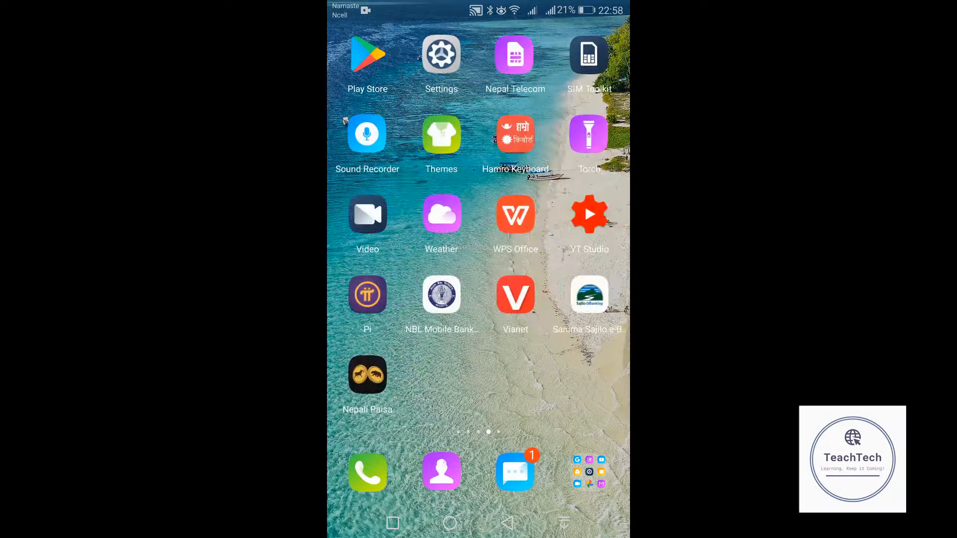
pyautogui.click(367, 54)
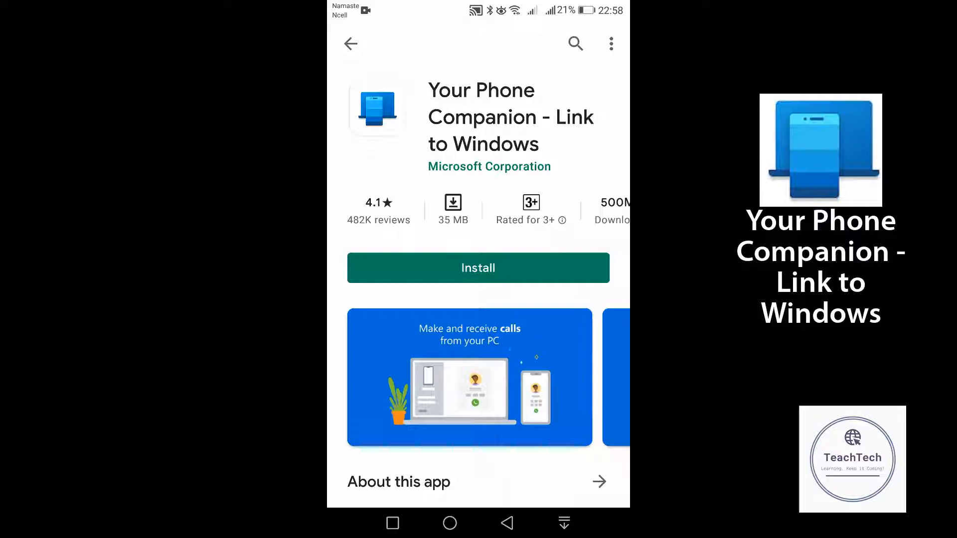
# Step: Install Your Phone Companion – Link to Windows and launch it once downloaded
pyautogui.click(478, 268)
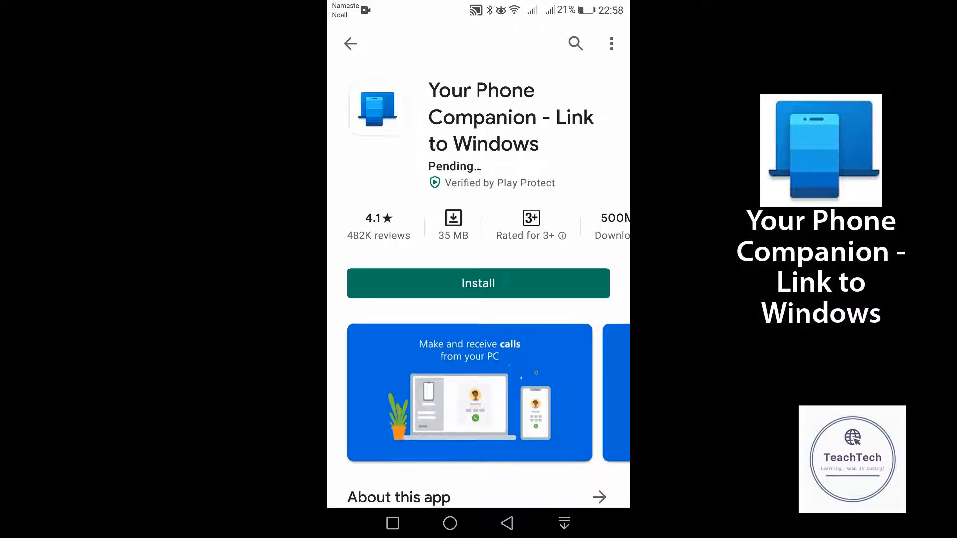
pyautogui.click(477, 283)
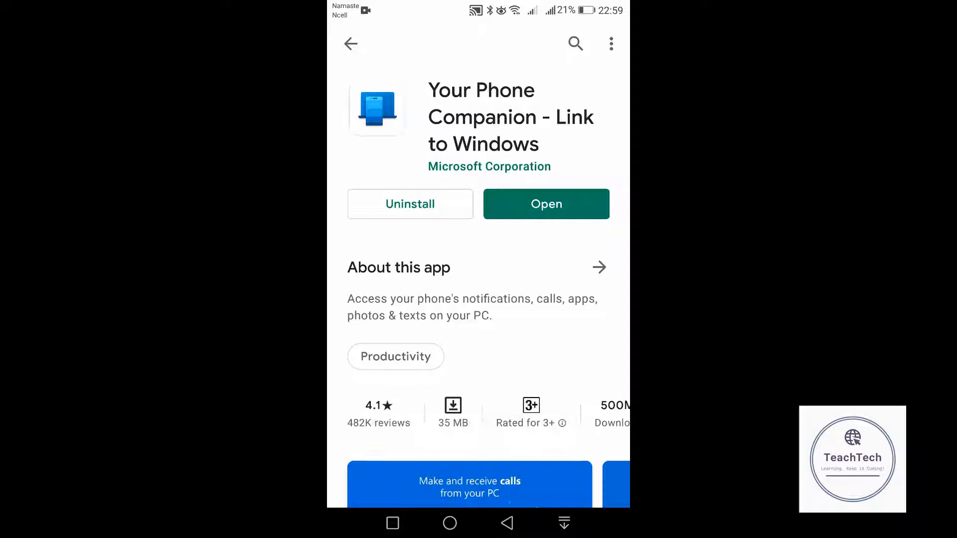
pyautogui.click(546, 203)
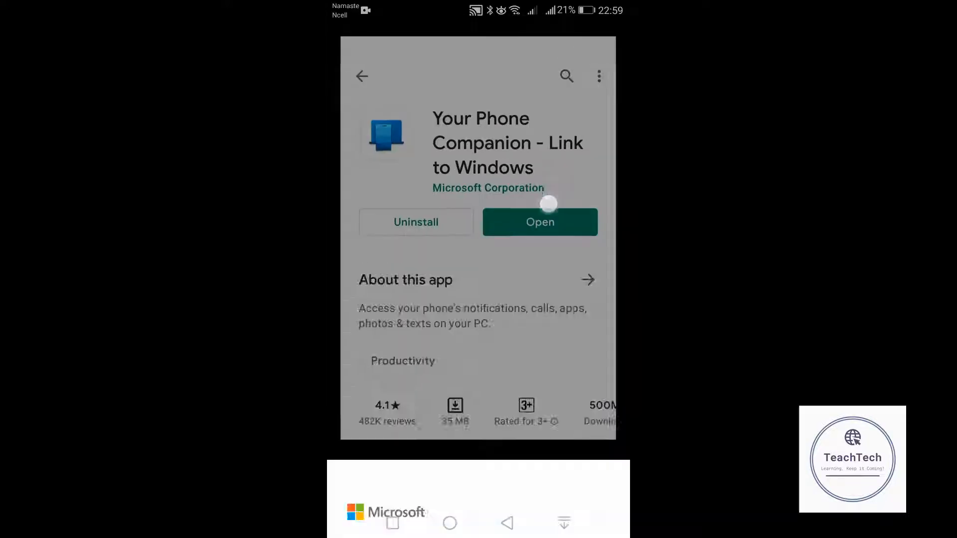
# Step: Get past the splash and choose 'Link your phone and PC' on the welcome screen
pyautogui.click(540, 222)
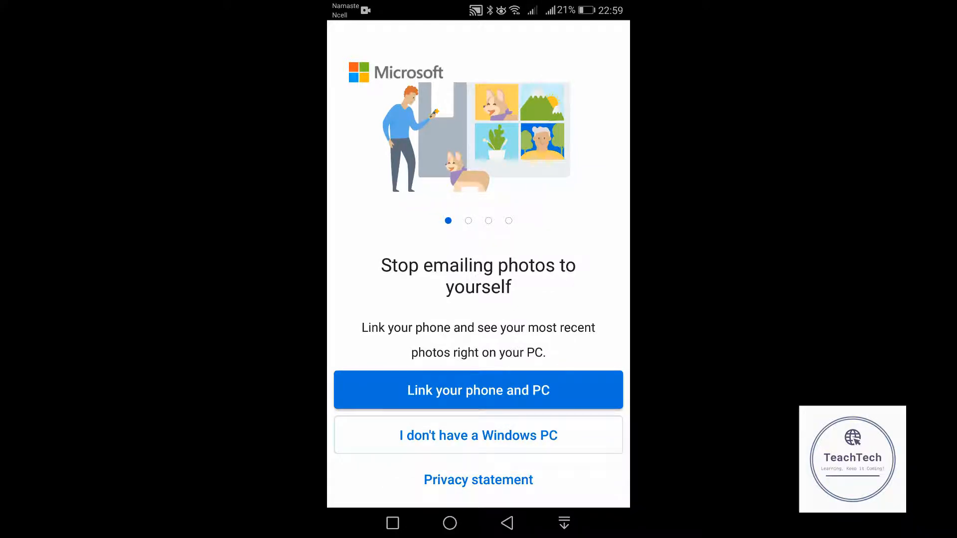
pyautogui.click(478, 390)
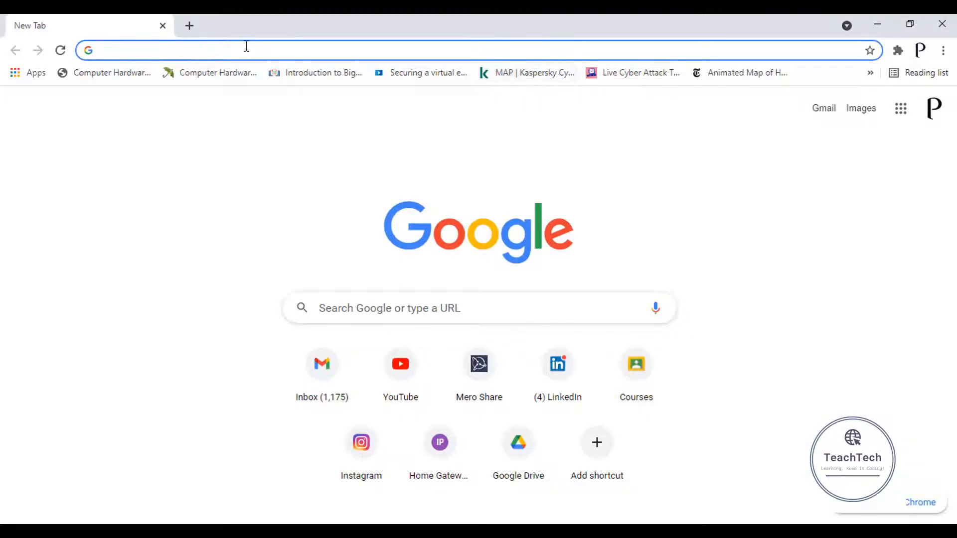
pyautogui.write('www.facebook.com')
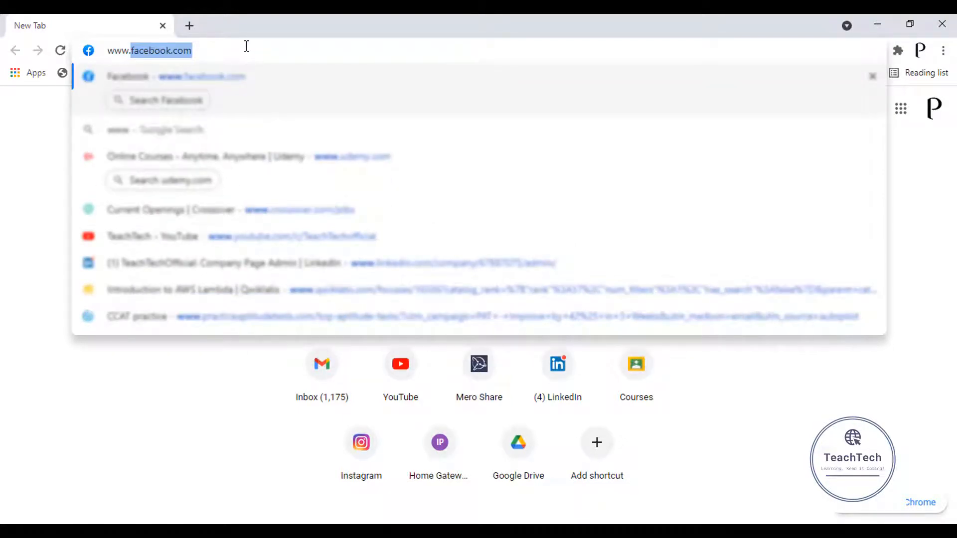
pyautogui.write('www.aka.ms.yourpc')
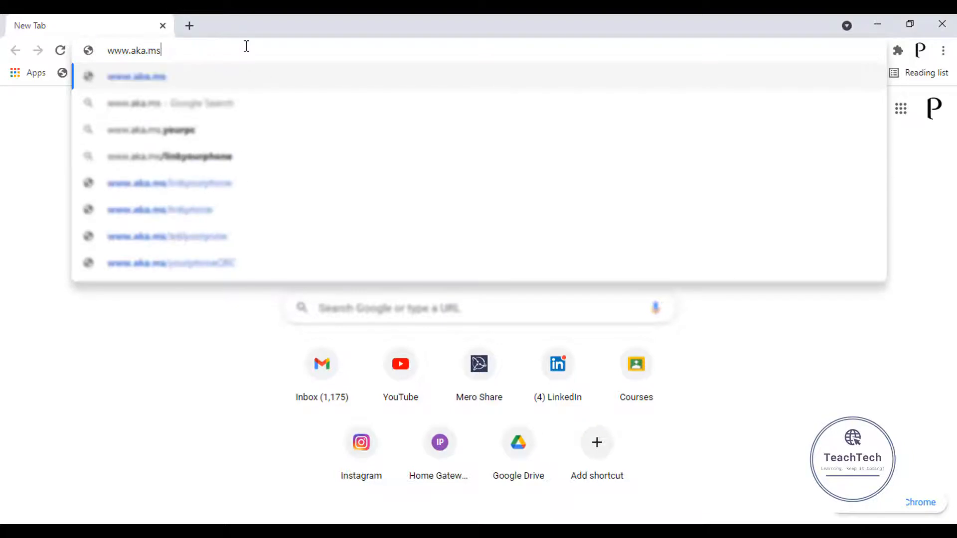
pyautogui.write('/y')
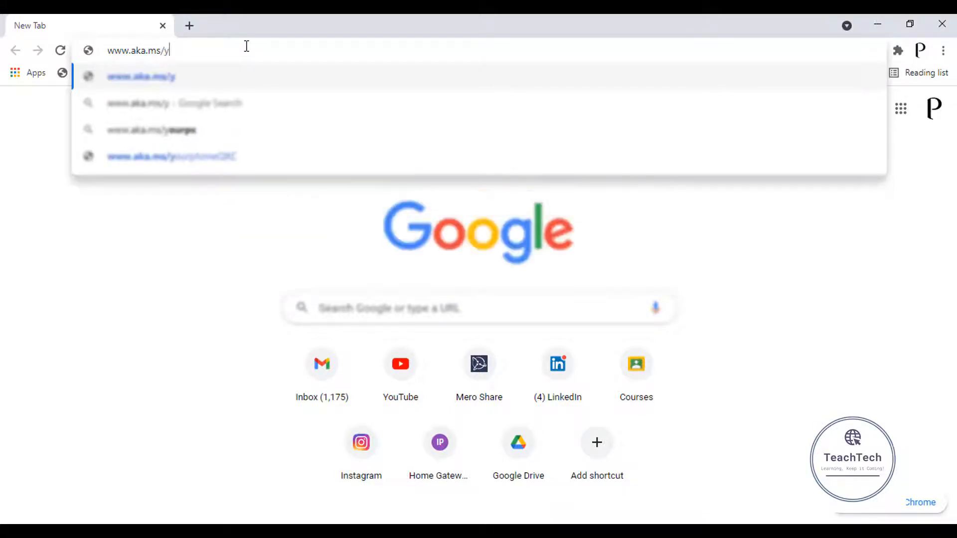
pyautogui.write('ourp')
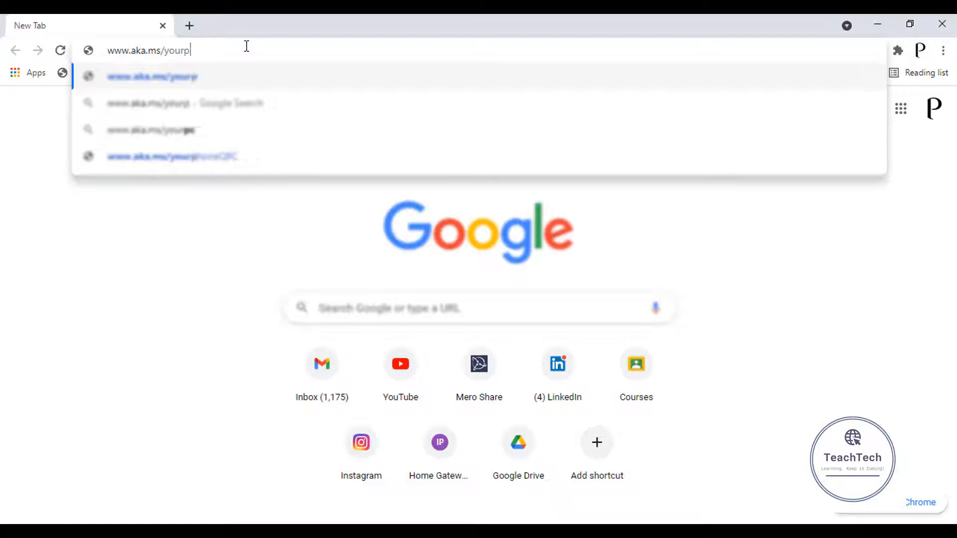
pyautogui.write('honeQRC')
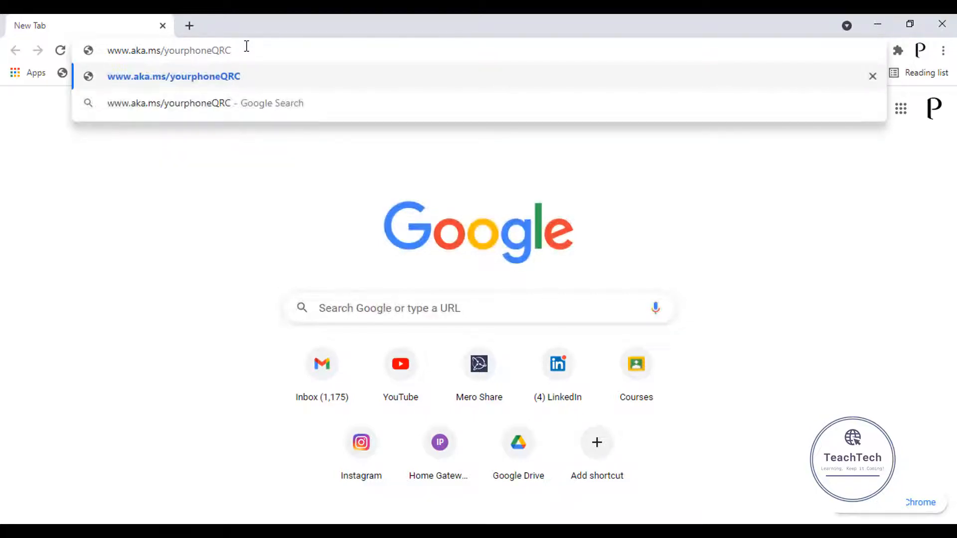
pyautogui.press('Enter')
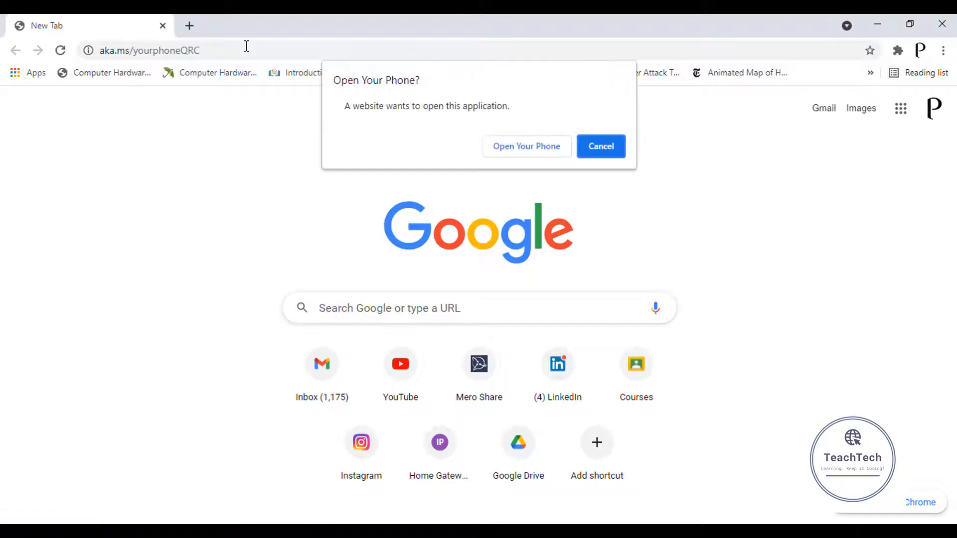
pyautogui.moveTo(311, 97)
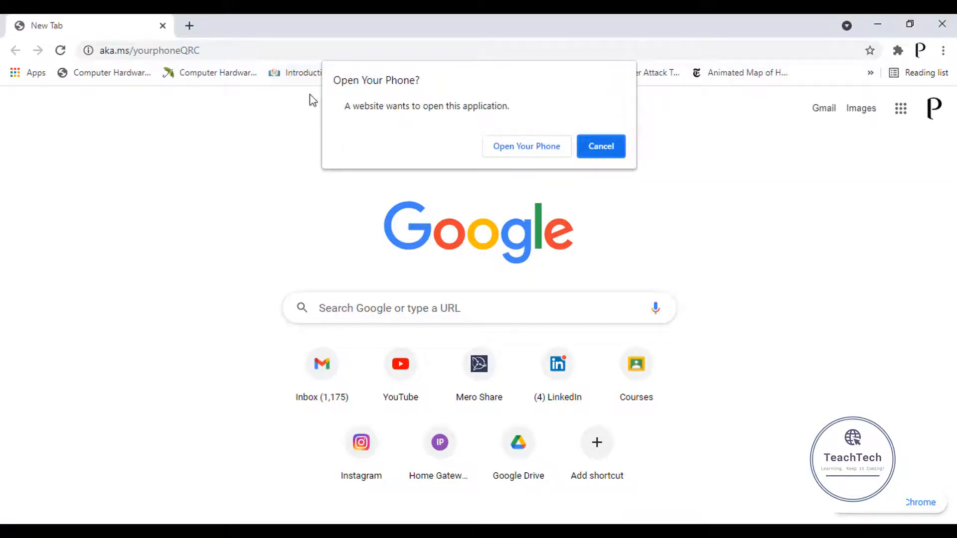
pyautogui.moveTo(509, 148)
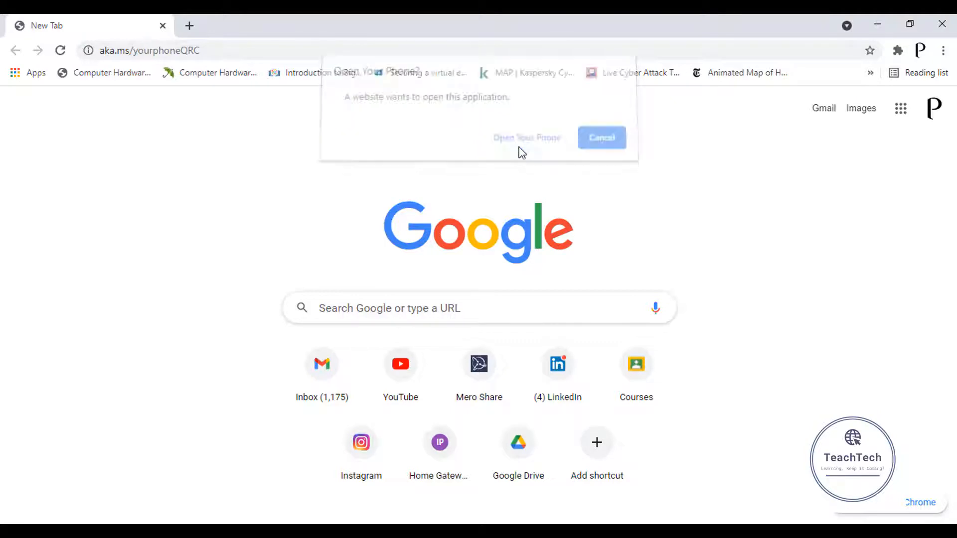
# Step: Open Your Phone from the Chrome prompt and choose 'Link new device'
pyautogui.click(527, 137)
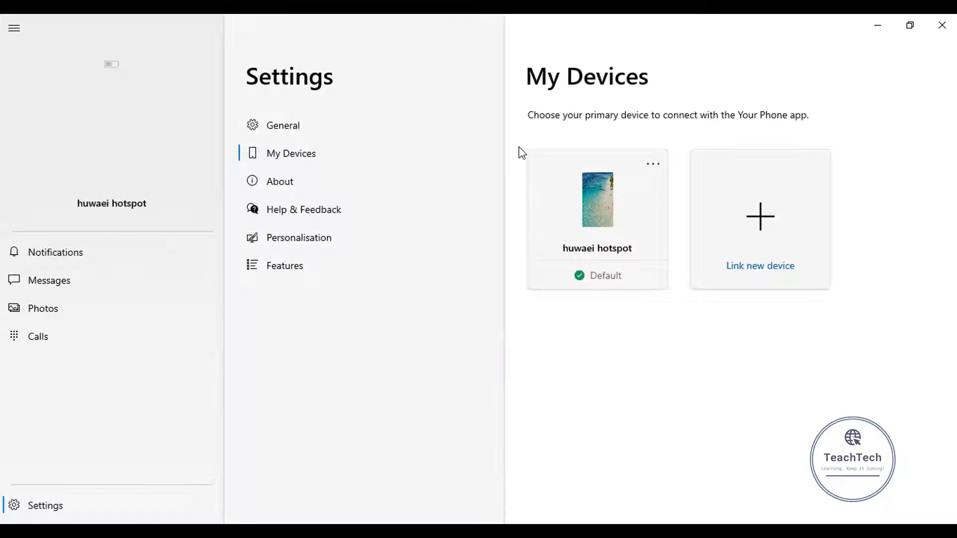
pyautogui.click(760, 223)
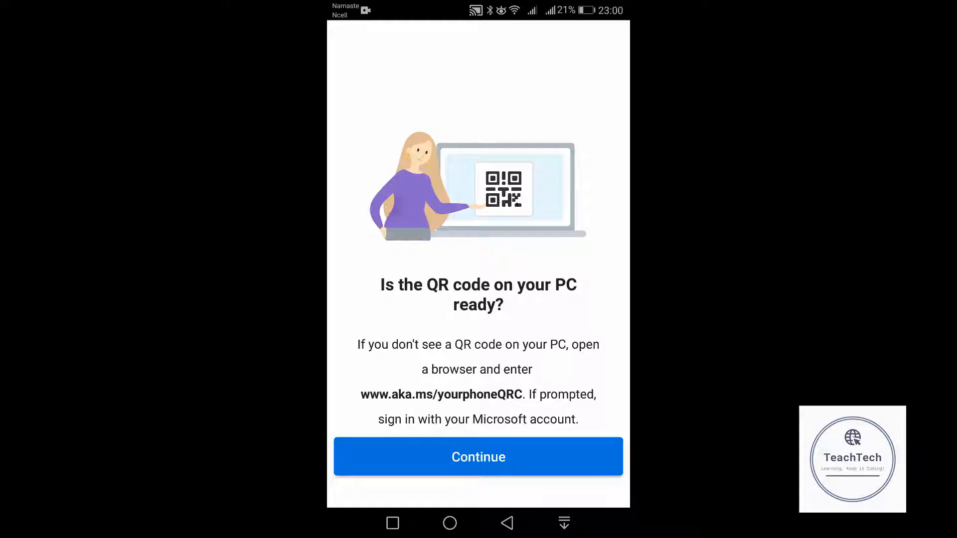
# Step: Confirm the PC's QR code is ready and allow camera access for scanning
pyautogui.click(478, 457)
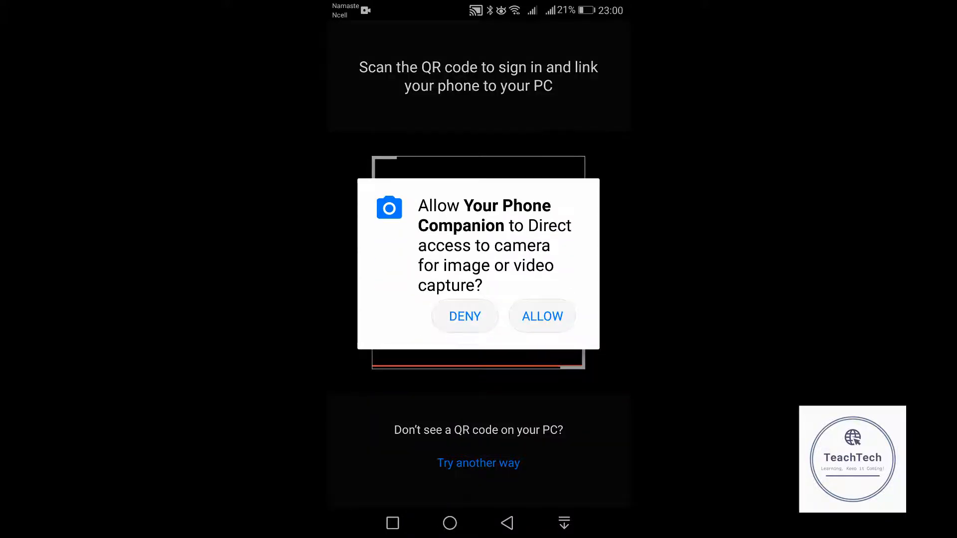
pyautogui.click(542, 316)
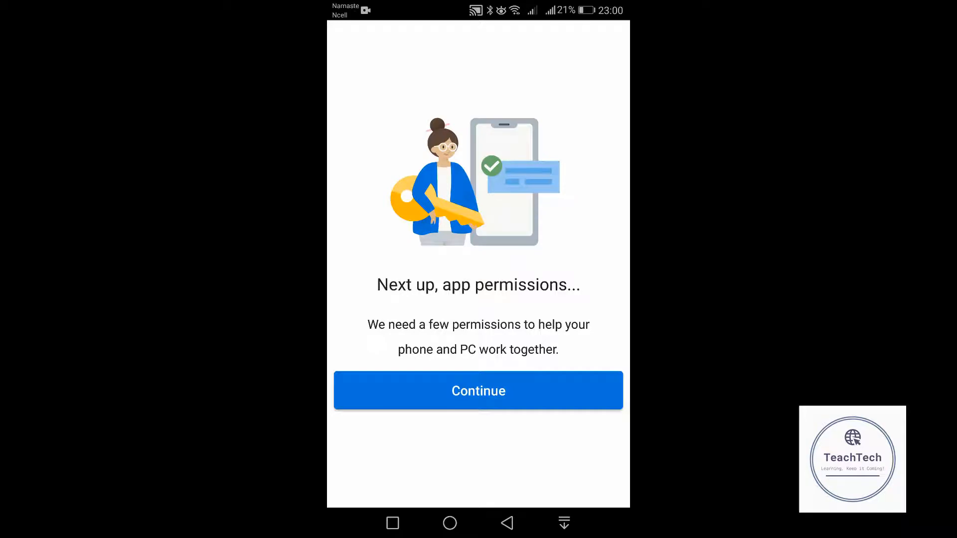
# Step: Allow files, phone, calls and contacts access across four permission dialogs
pyautogui.click(478, 390)
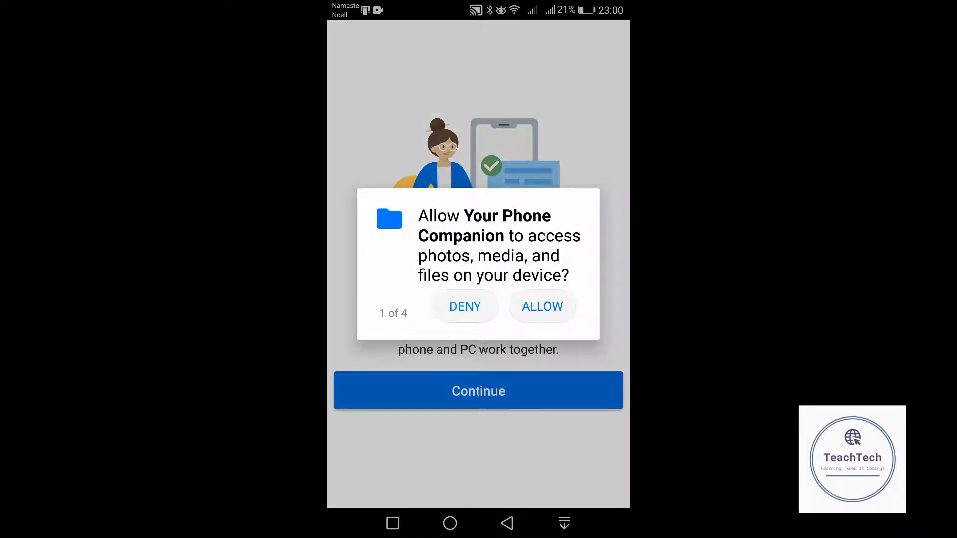
pyautogui.click(542, 307)
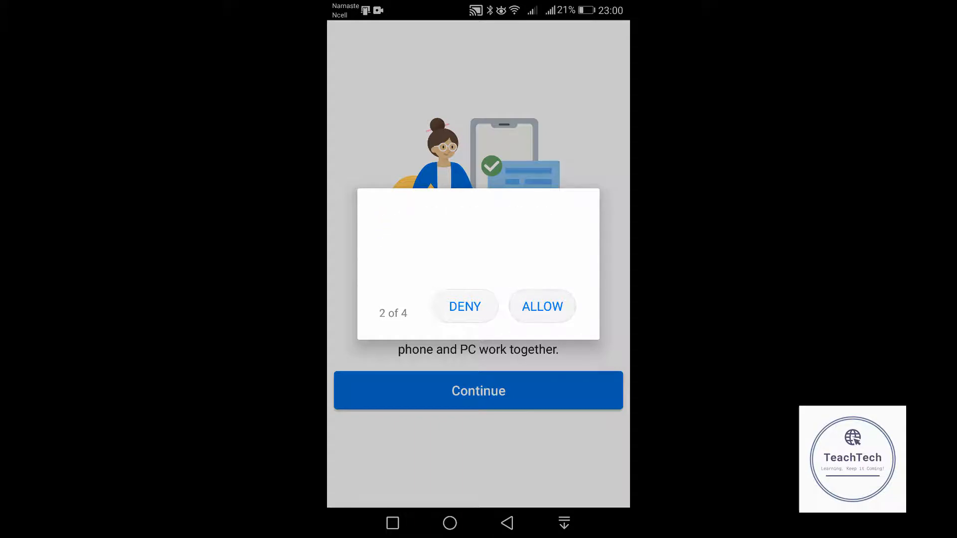
pyautogui.click(542, 307)
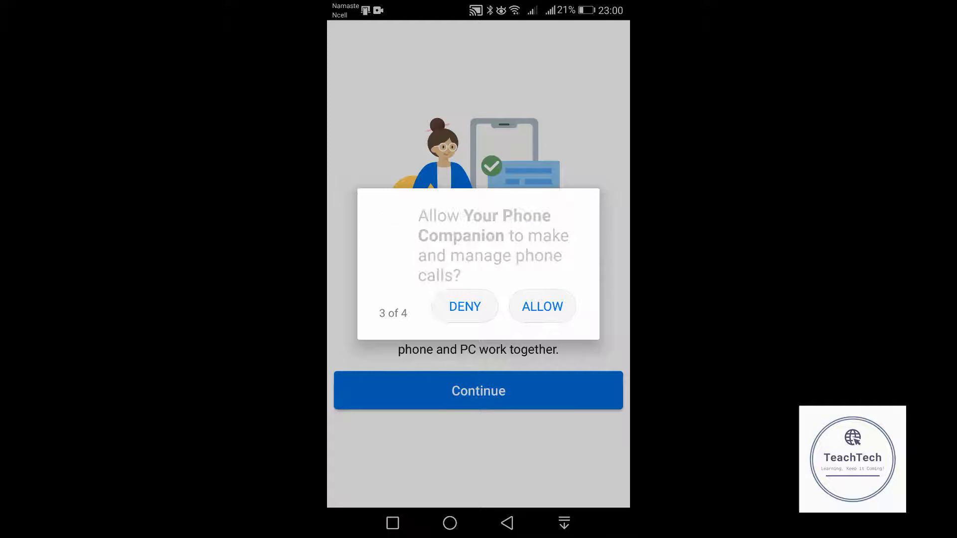
pyautogui.click(541, 307)
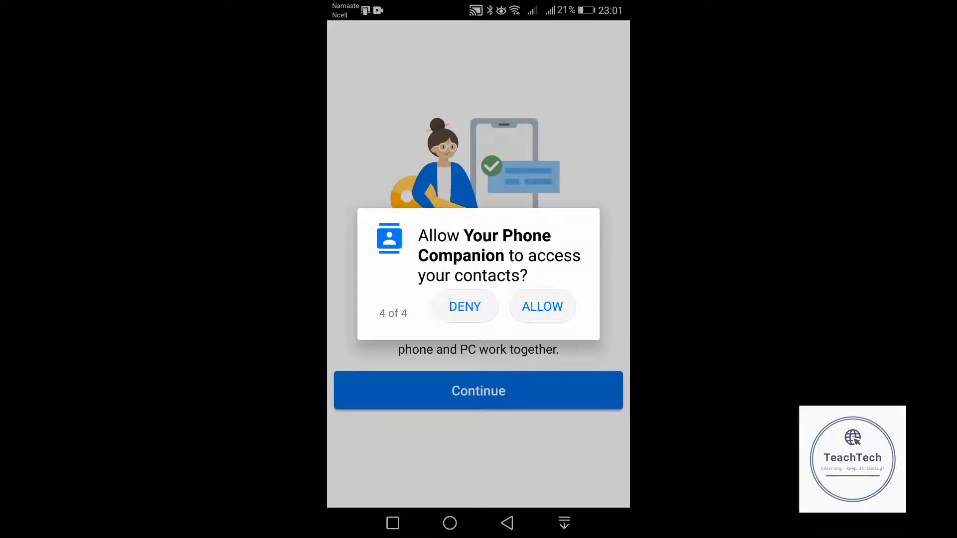
pyautogui.click(541, 306)
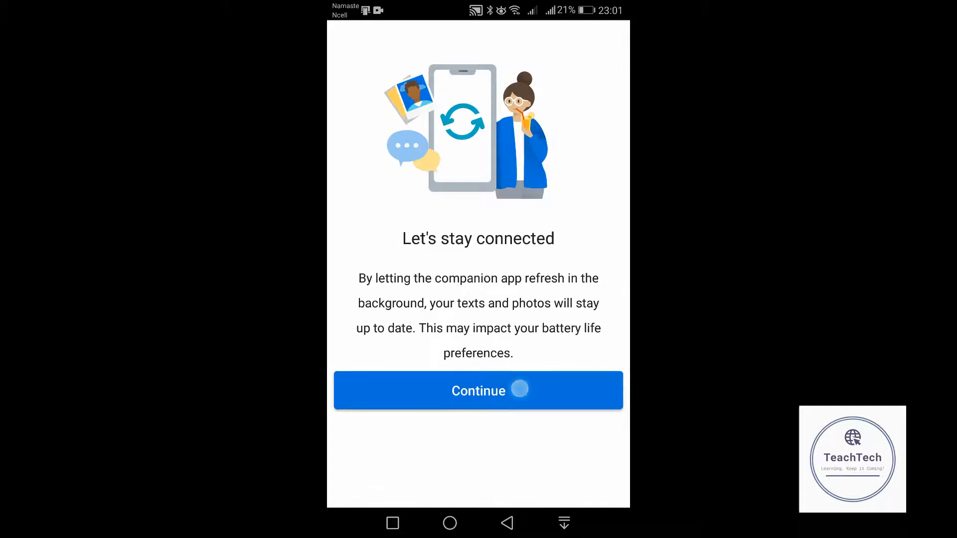
# Step: Continue past 'Let's stay connected' and answer YES to ignoring battery optimisations
pyautogui.click(478, 390)
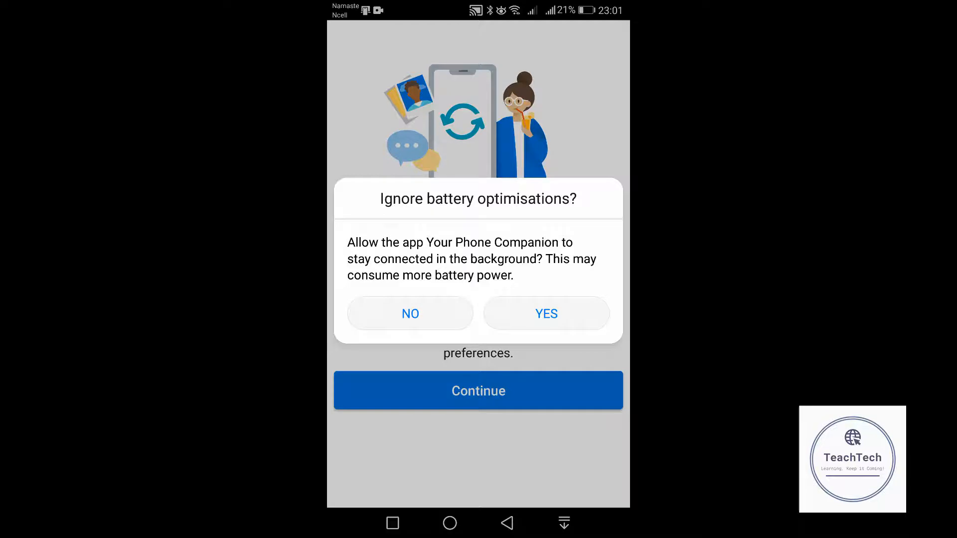
pyautogui.click(546, 313)
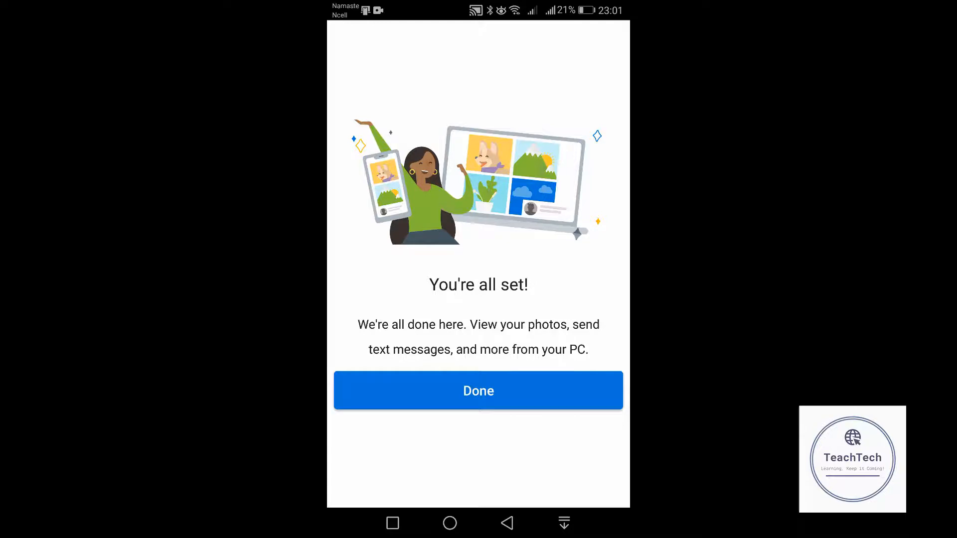
# Step: Tap Done on 'You're all set' and answer the usage data sharing dialog
pyautogui.click(479, 391)
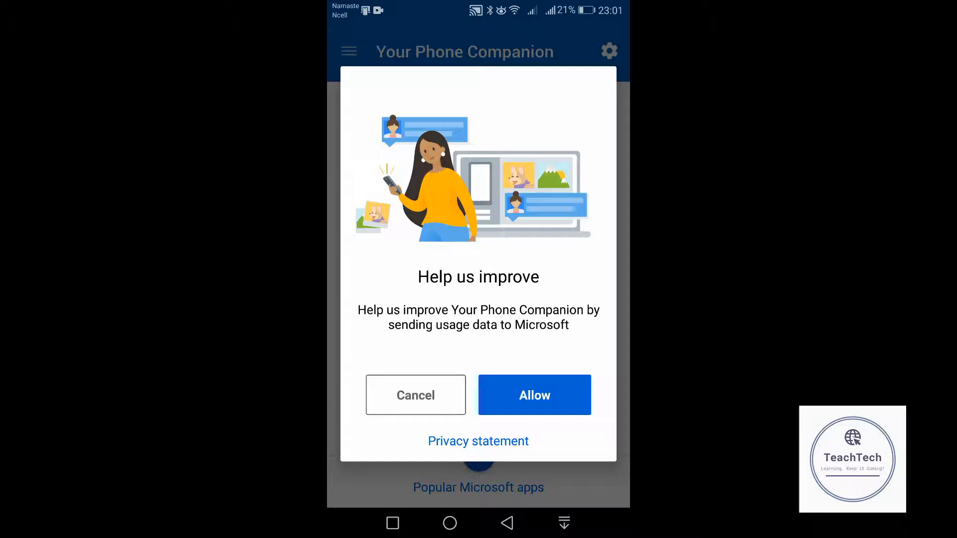
pyautogui.click(534, 395)
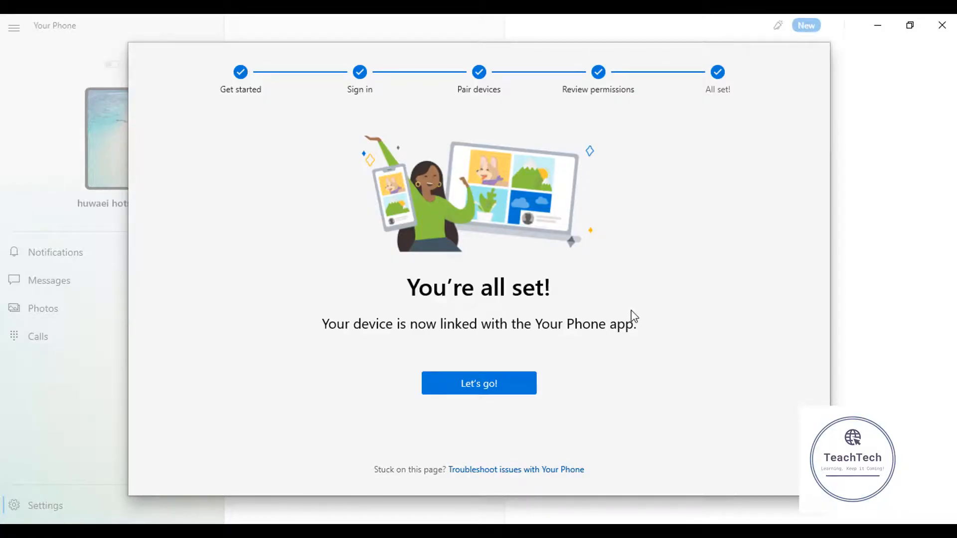
pyautogui.moveTo(370, 337)
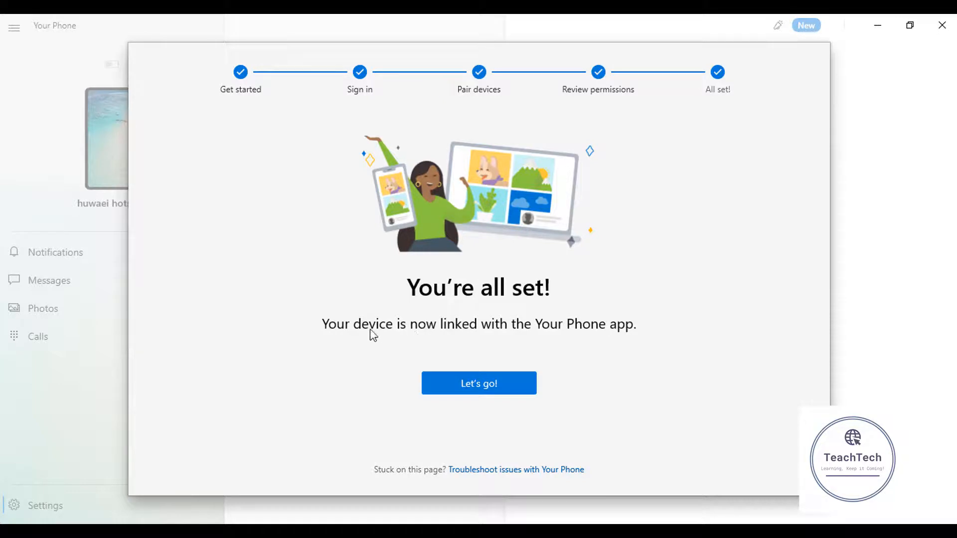
pyautogui.moveTo(600, 330)
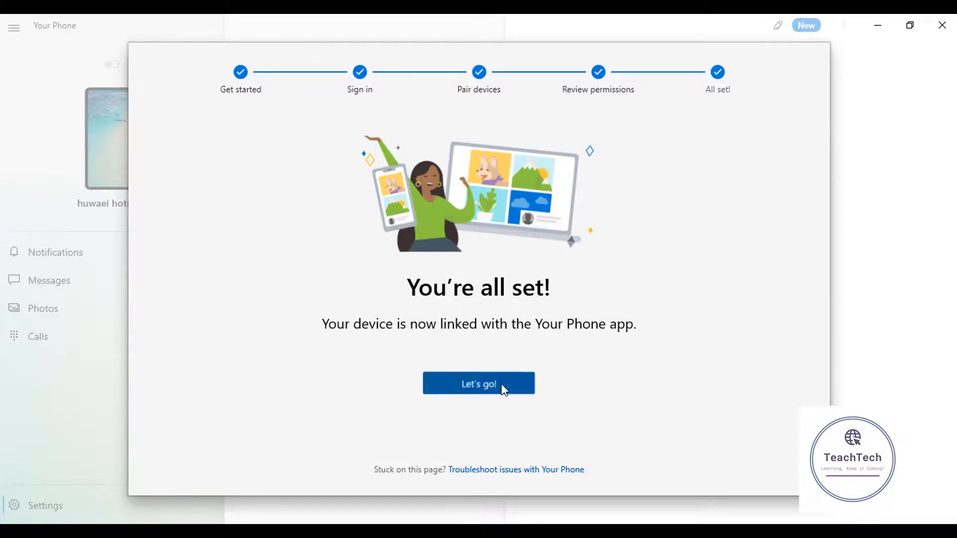
# Step: Click 'Let's go!' to open the My Devices list on the PC
pyautogui.click(478, 383)
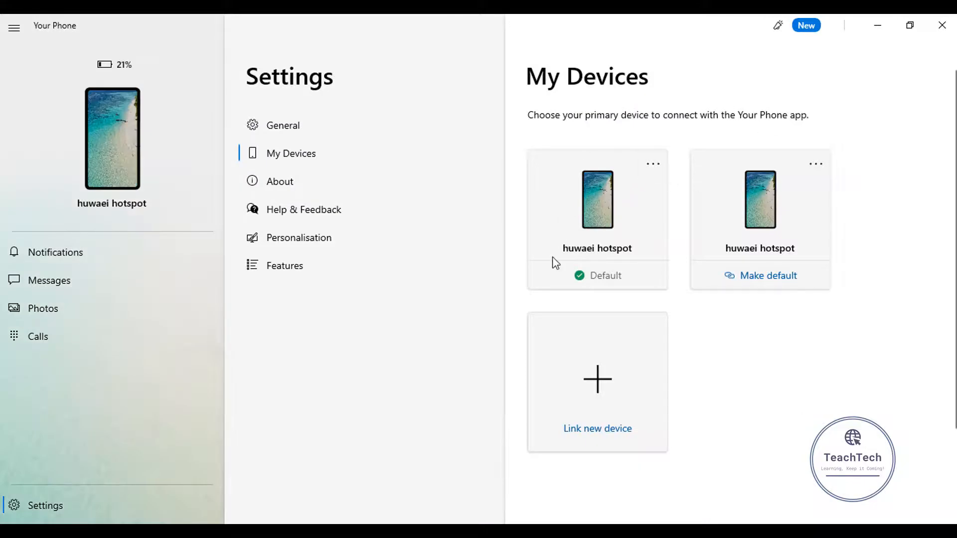
pyautogui.moveTo(783, 356)
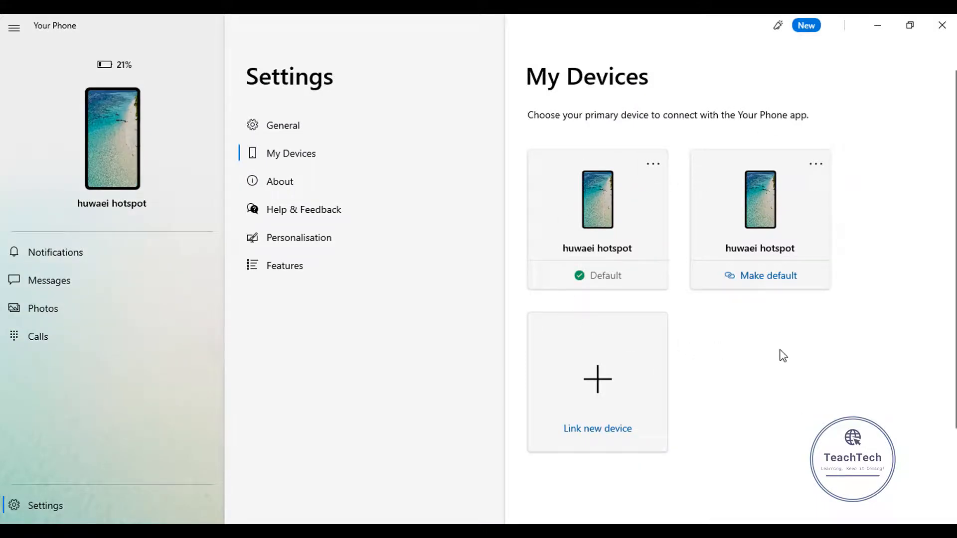
pyautogui.moveTo(589, 410)
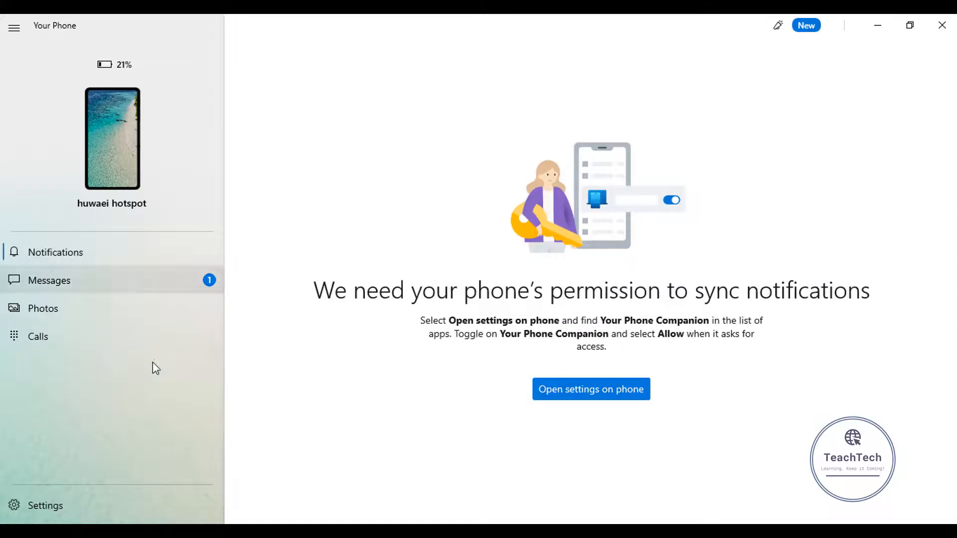
pyautogui.moveTo(479, 273)
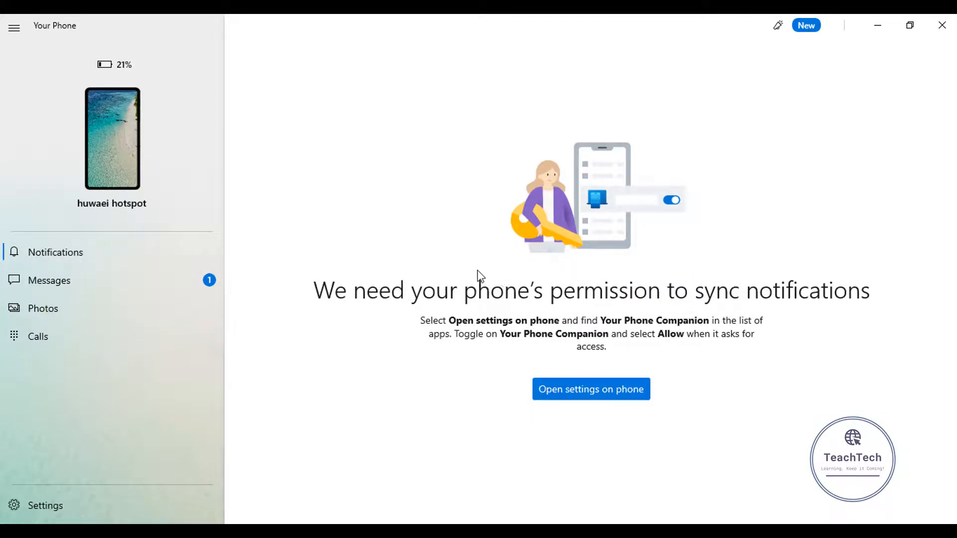
pyautogui.moveTo(613, 402)
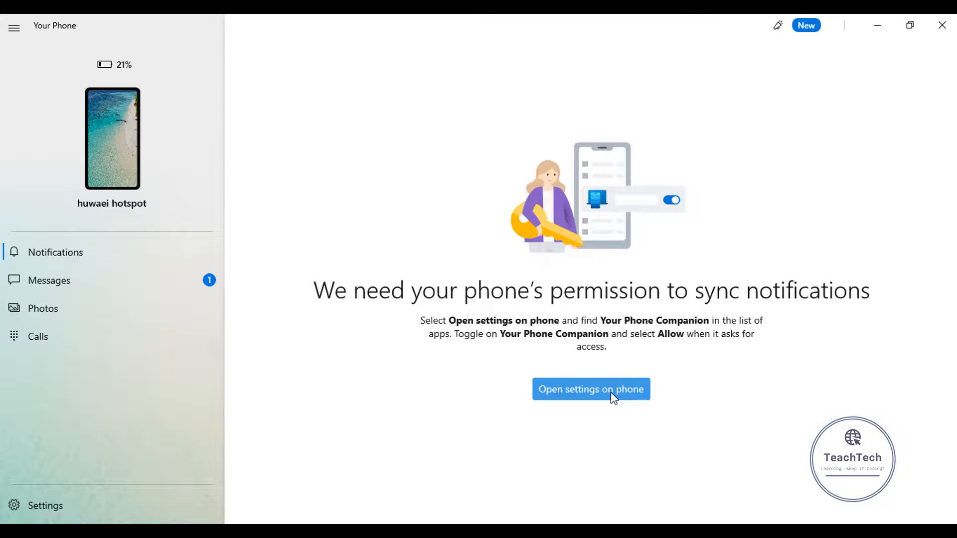
pyautogui.moveTo(600, 412)
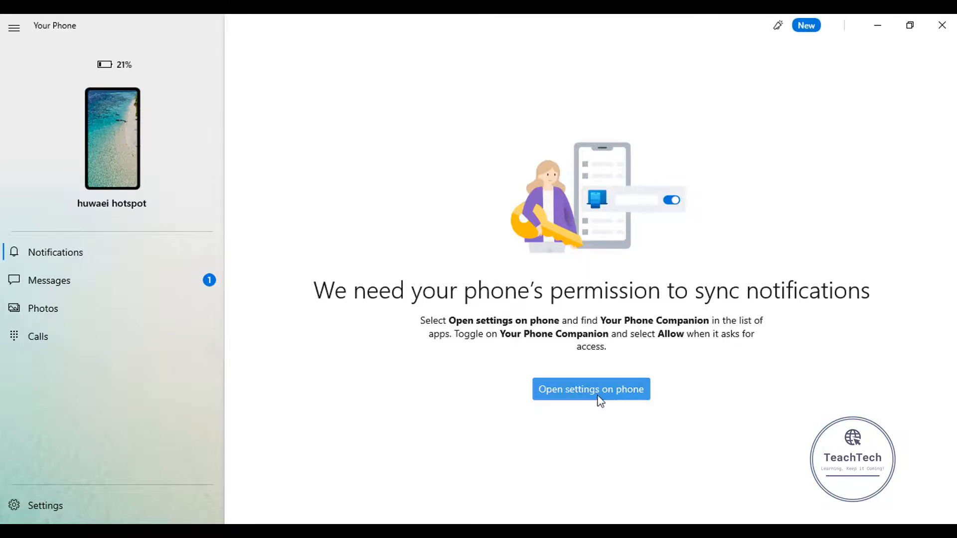
# Step: Have the phone open its Notification access settings from Your Phone's permission prompt
pyautogui.click(591, 389)
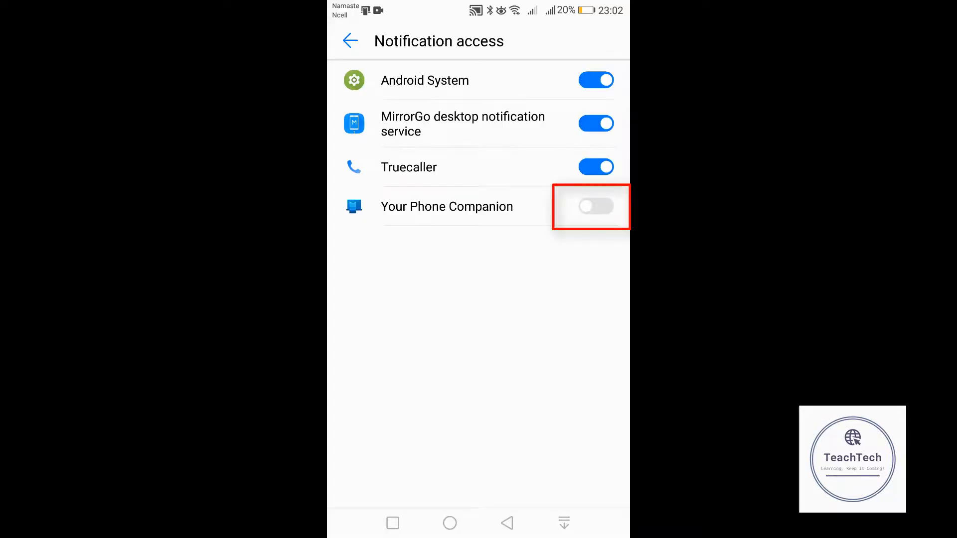
# Step: Turn on Your Phone Companion's toggle in the phone's Notification access list
pyautogui.scroll(-3)
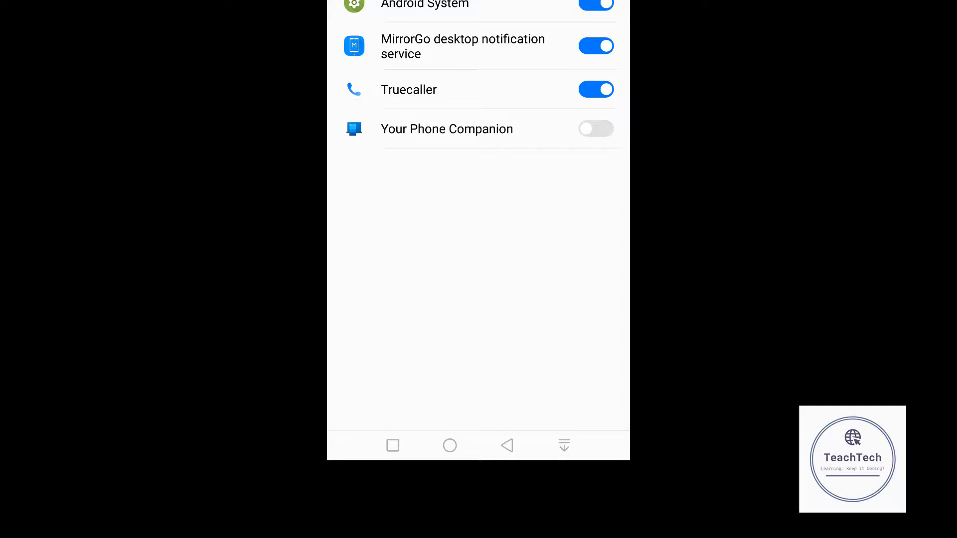
pyautogui.click(596, 128)
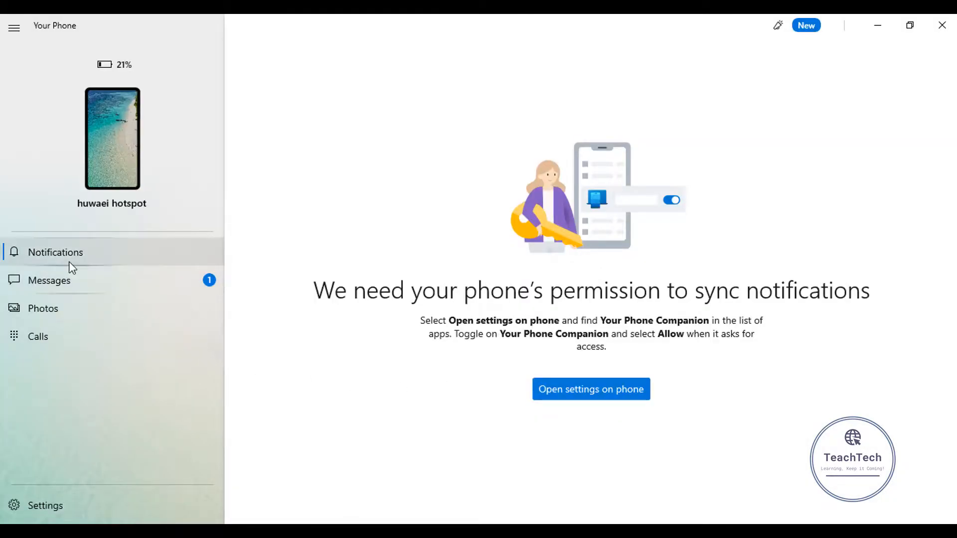
# Step: View the synced phone notifications in Your Phone, then switch to Messages
pyautogui.click(56, 252)
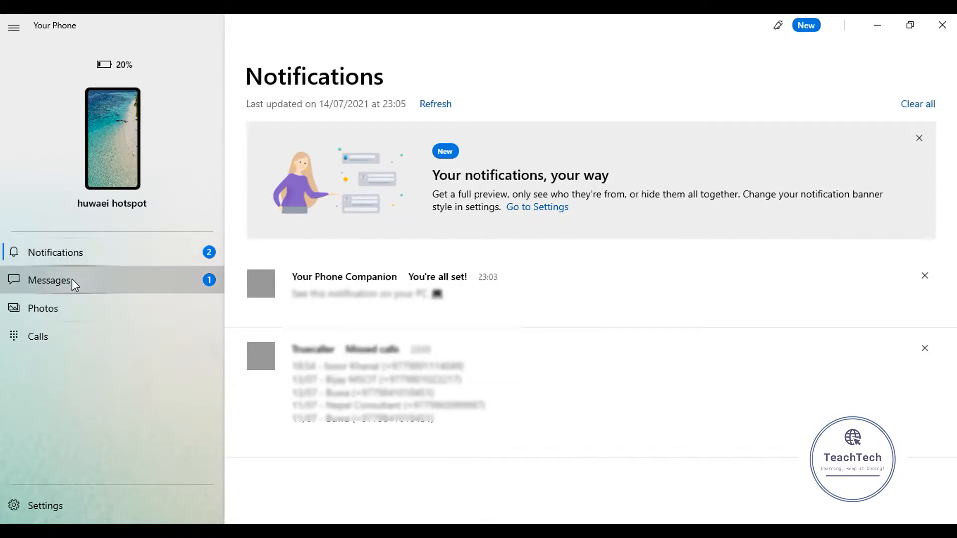
pyautogui.click(49, 281)
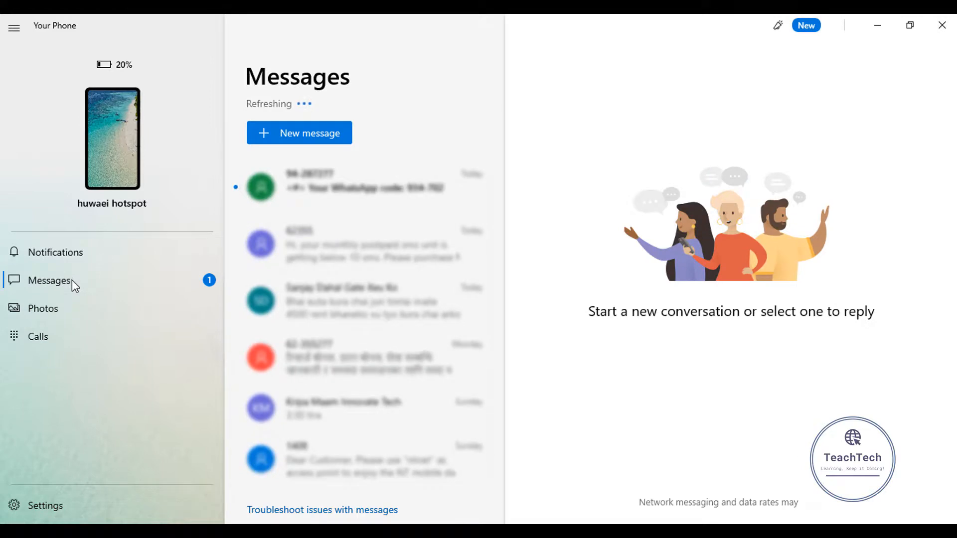
pyautogui.moveTo(86, 322)
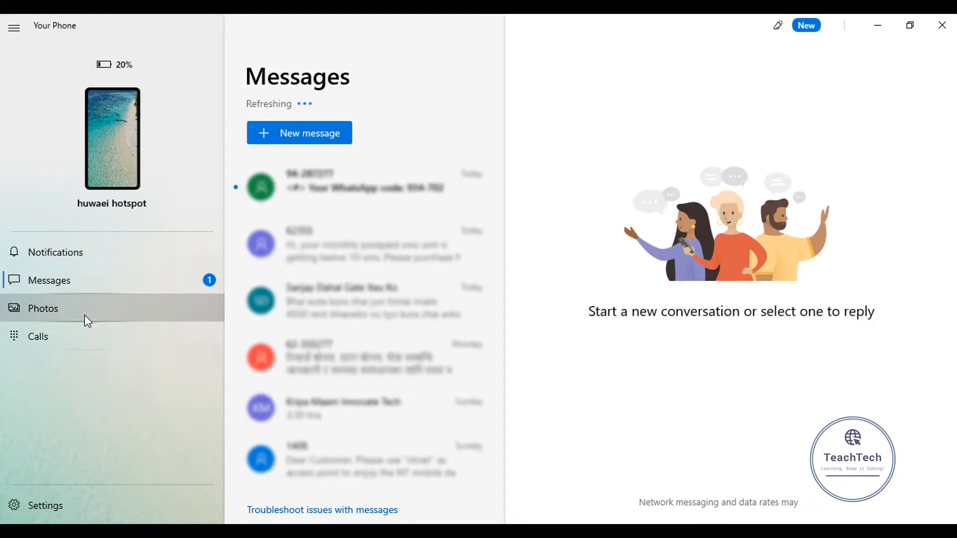
# Step: View the phone's synced photos, then switch to the Calls section
pyautogui.click(42, 308)
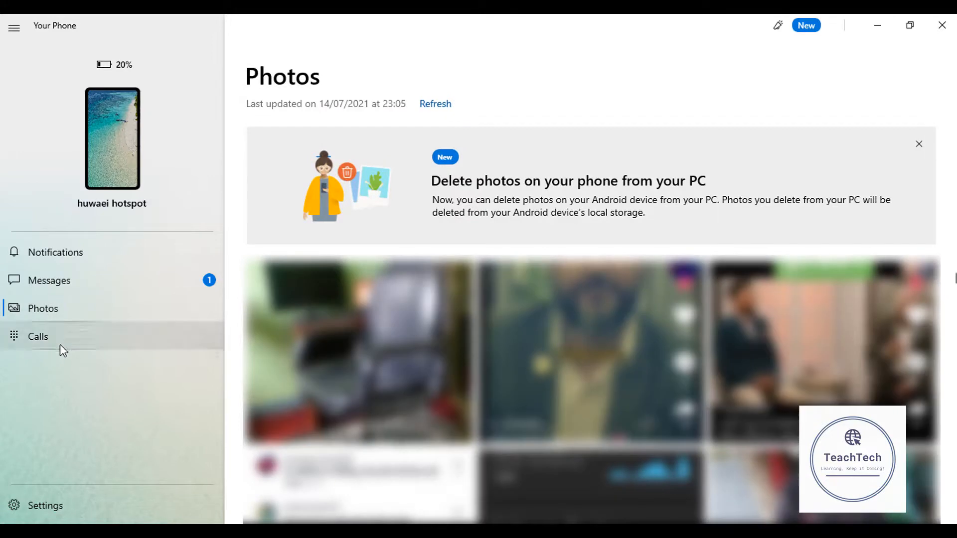
pyautogui.moveTo(60, 348)
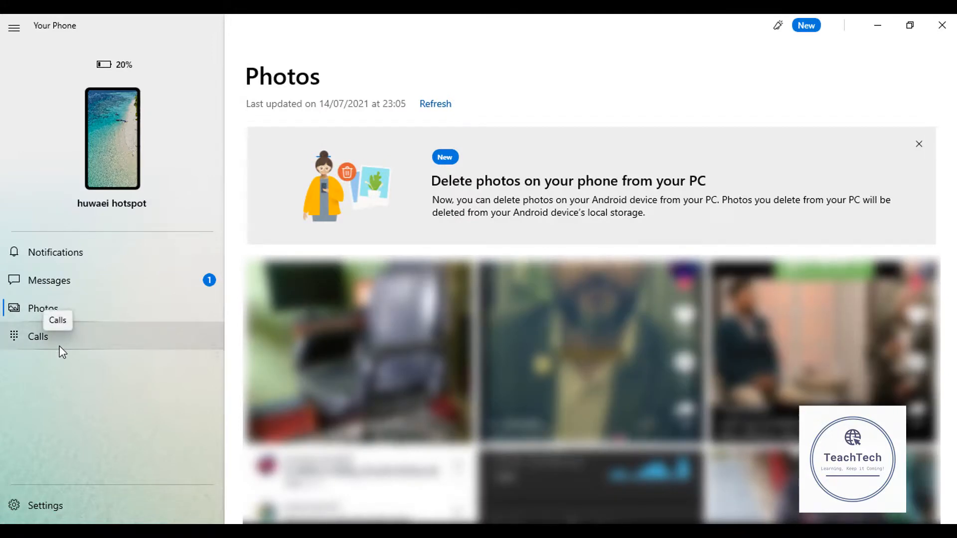
pyautogui.click(37, 336)
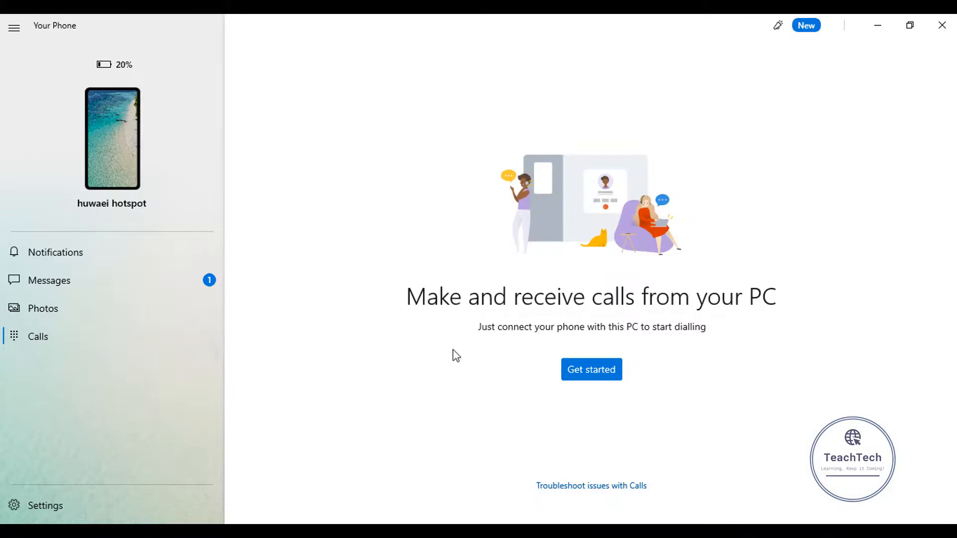
pyautogui.moveTo(376, 354)
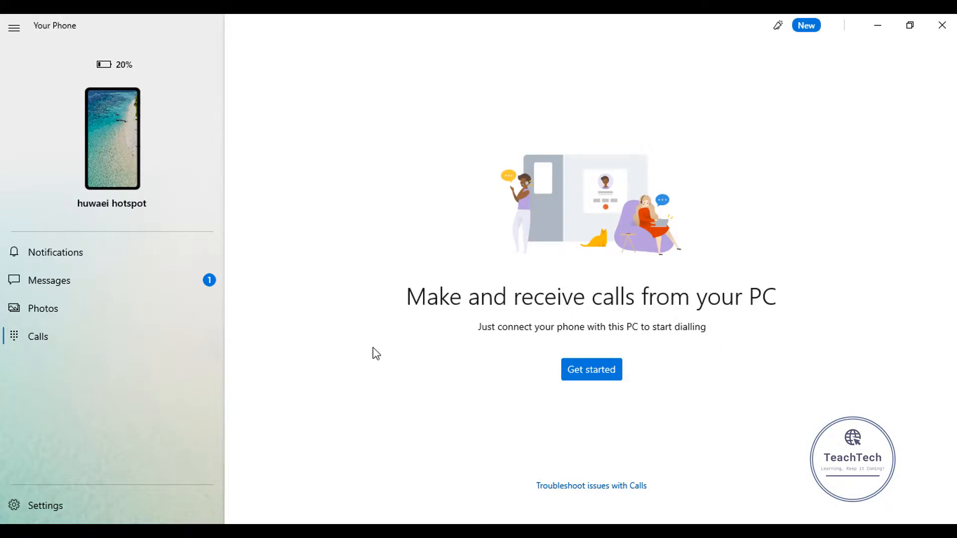
pyautogui.moveTo(707, 208)
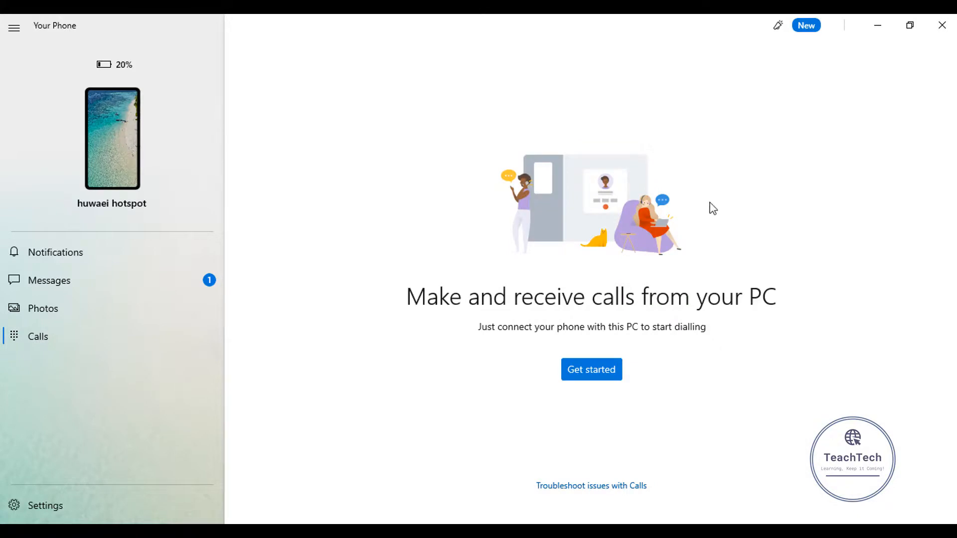
pyautogui.moveTo(65, 250)
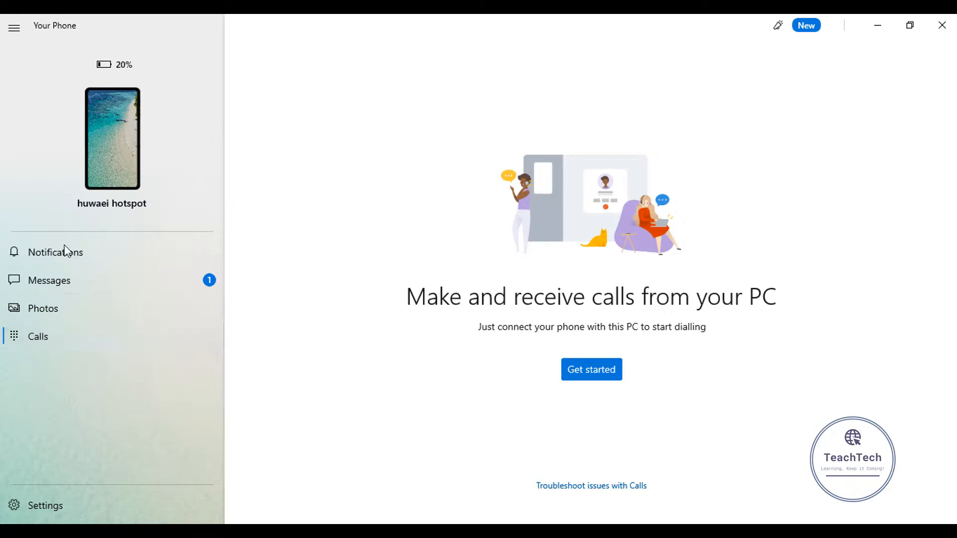
pyautogui.moveTo(275, 173)
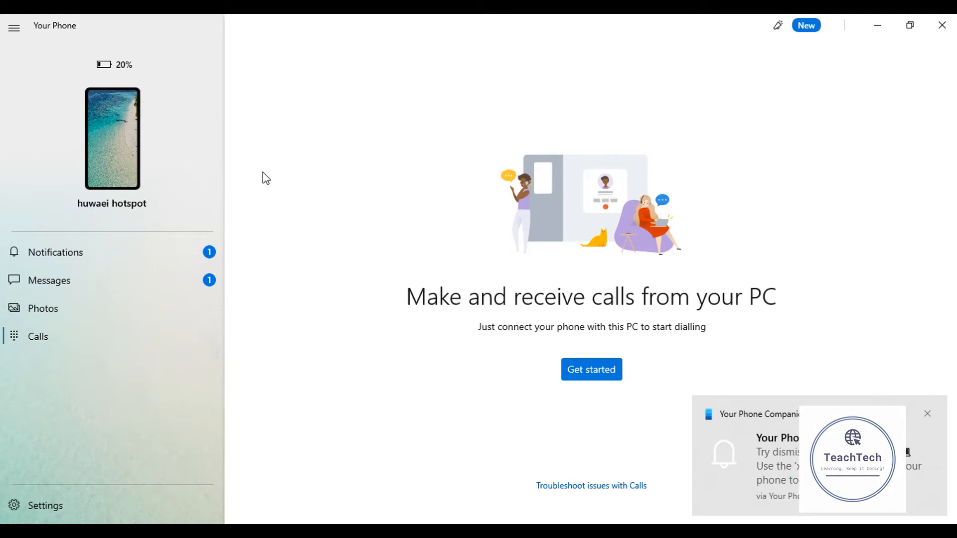
pyautogui.click(928, 414)
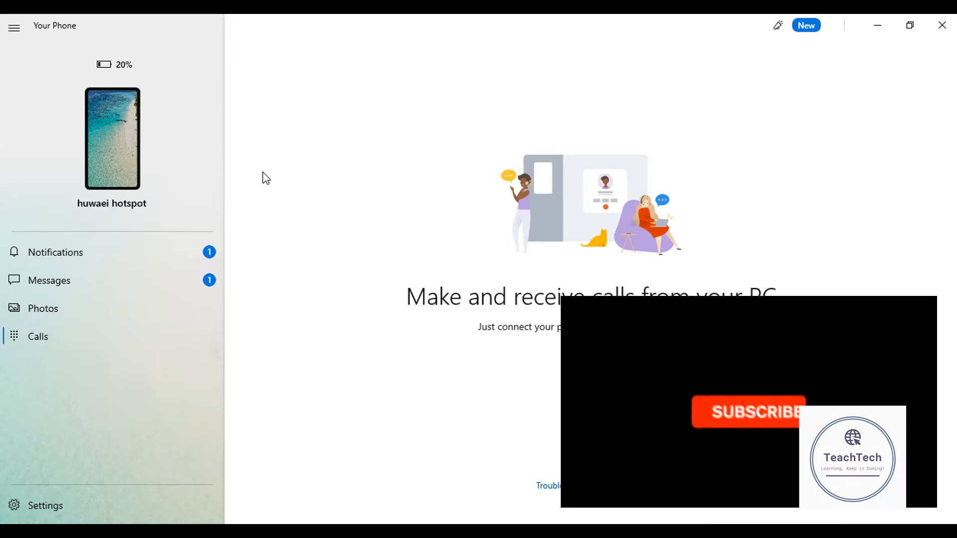
pyautogui.click(748, 402)
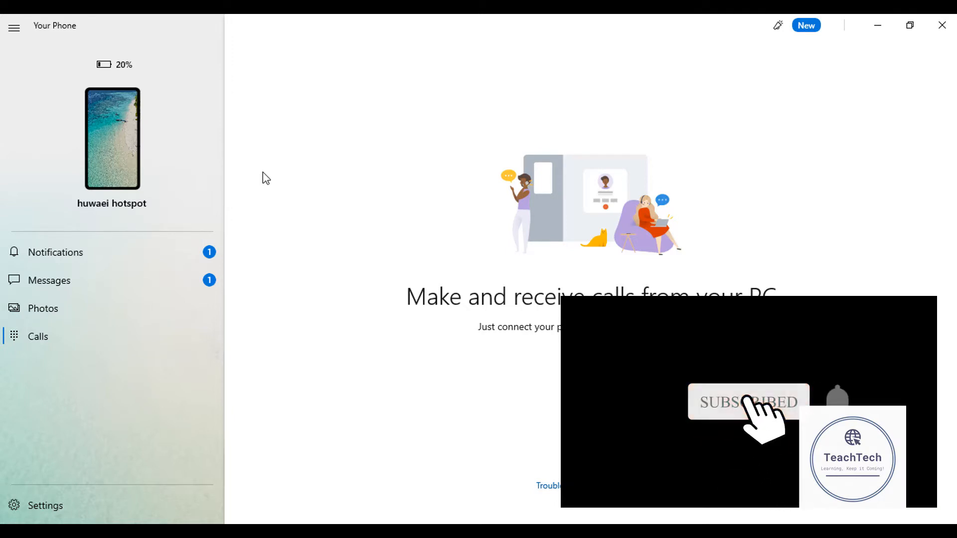